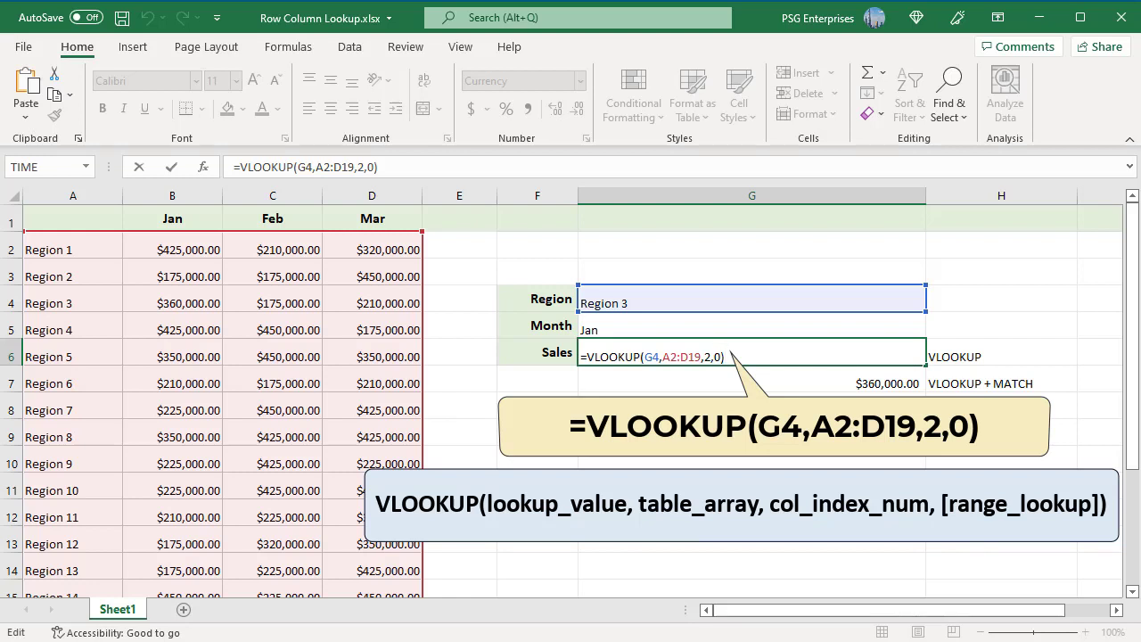
pyautogui.moveTo(670, 385)
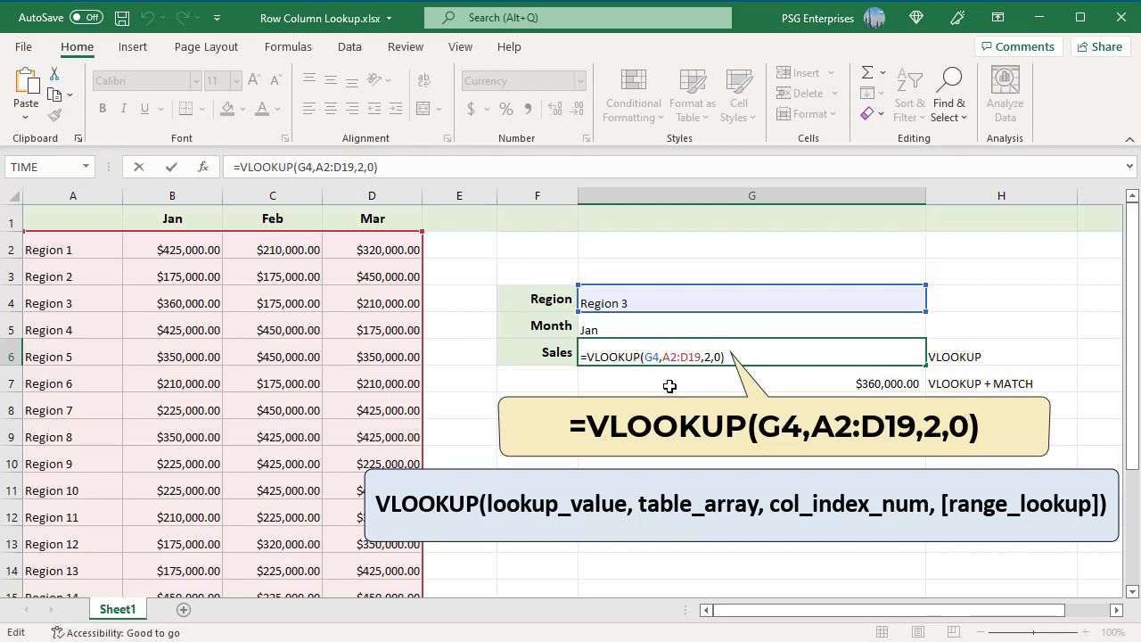
pyautogui.moveTo(678, 382)
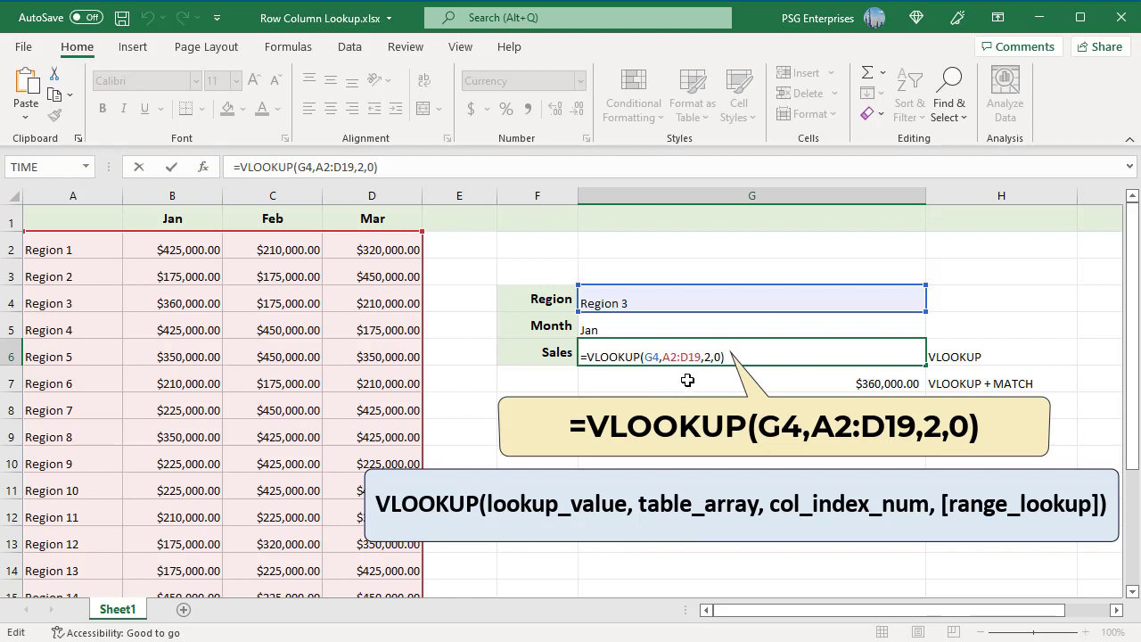
pyautogui.moveTo(699, 374)
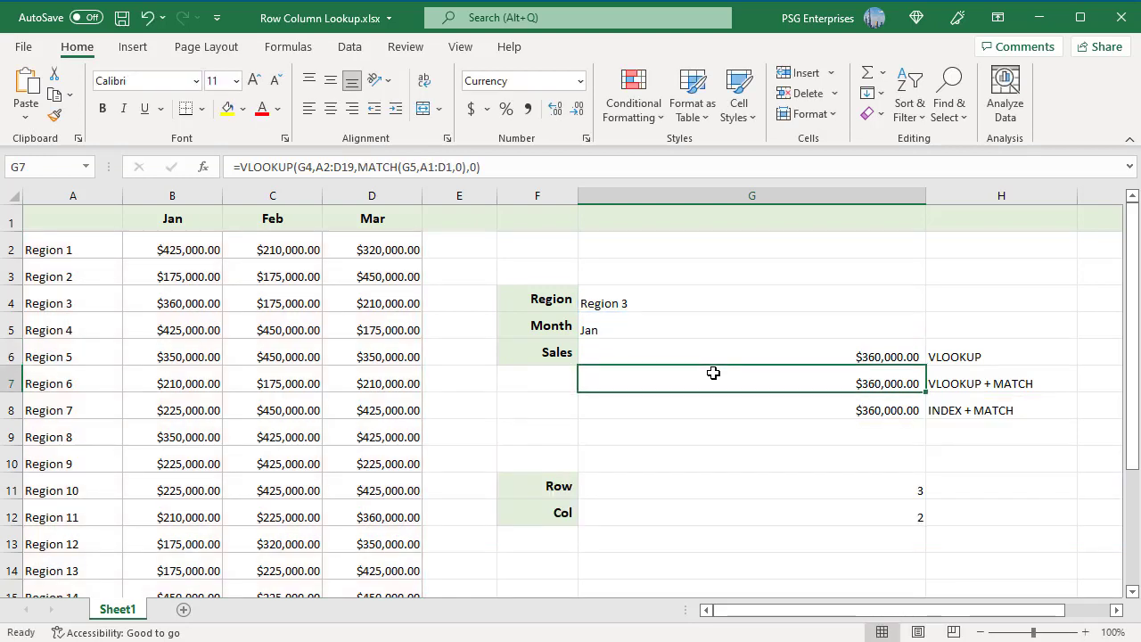
pyautogui.moveTo(785, 535)
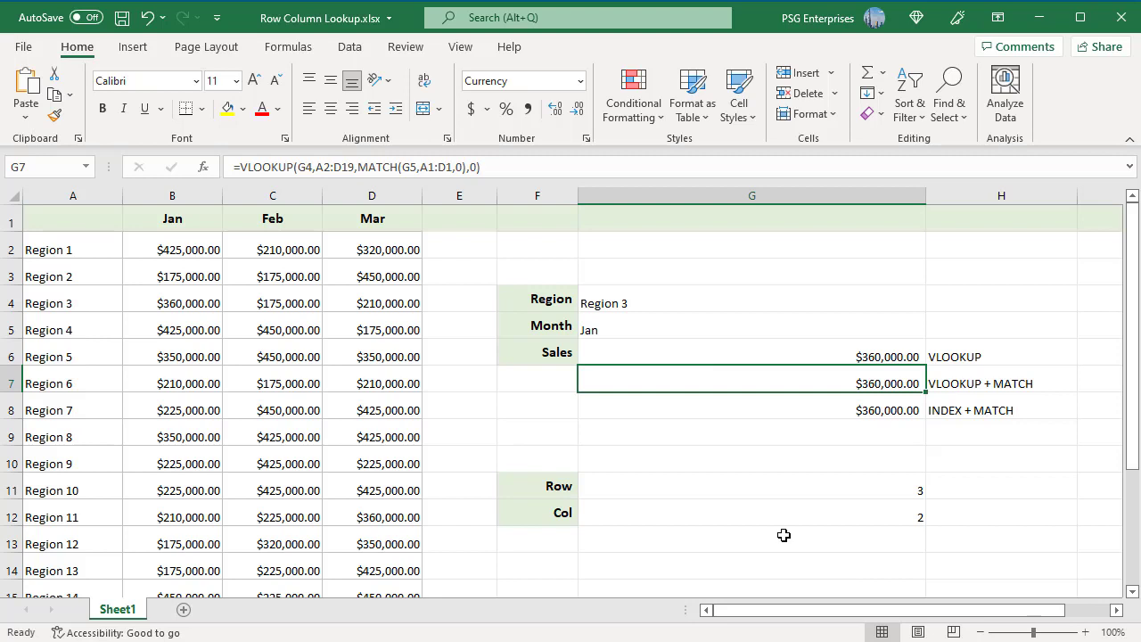
pyautogui.moveTo(750, 495)
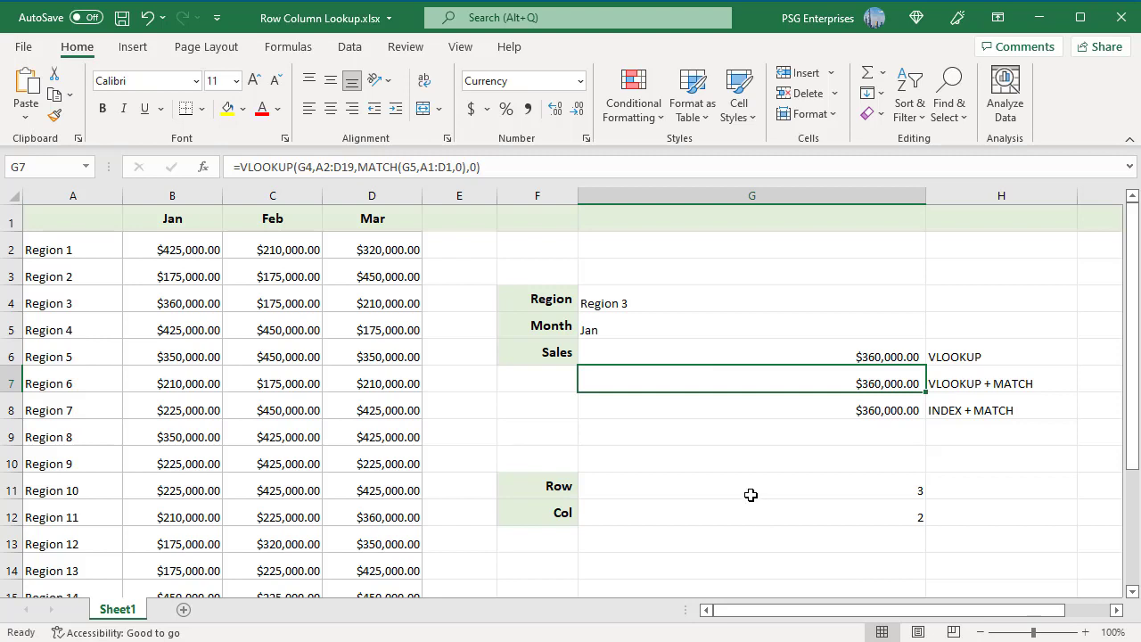
# - Reveal G7's formula: VLOOKUP with MATCH on the month headers picking the January column
pyautogui.doubleClick(752, 384)
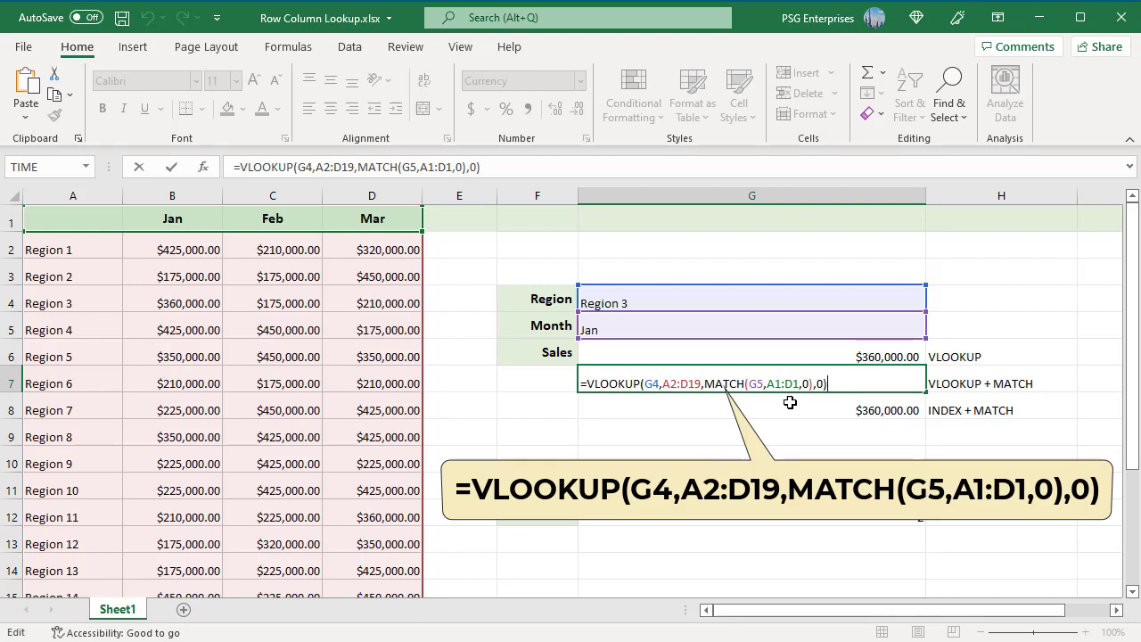
pyautogui.moveTo(770, 401)
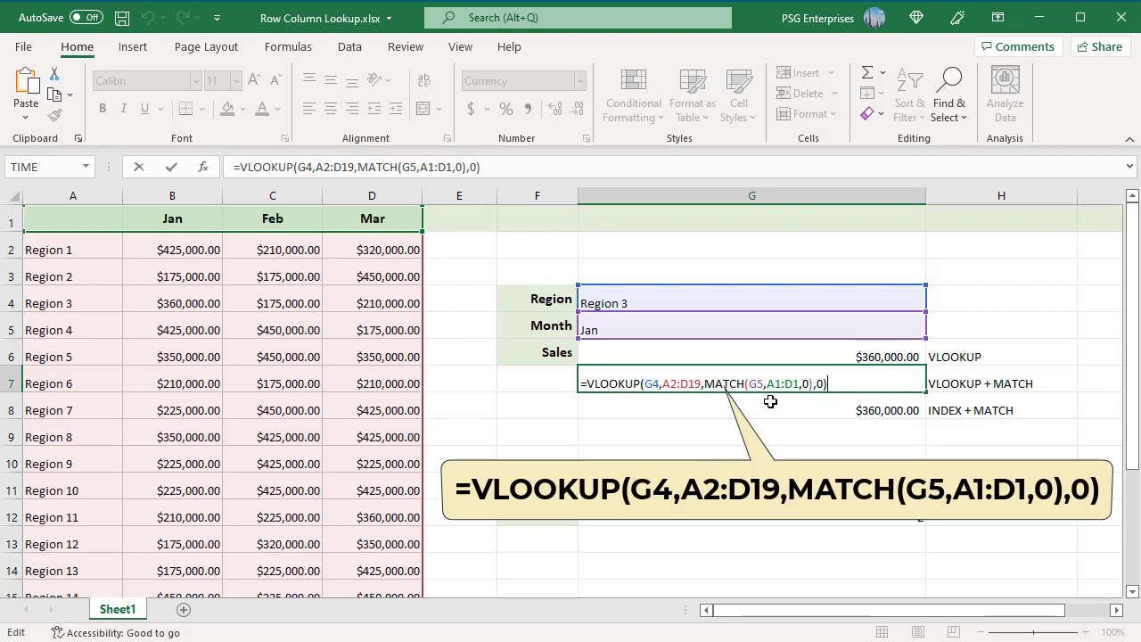
pyautogui.moveTo(746, 396)
pyautogui.write('2')
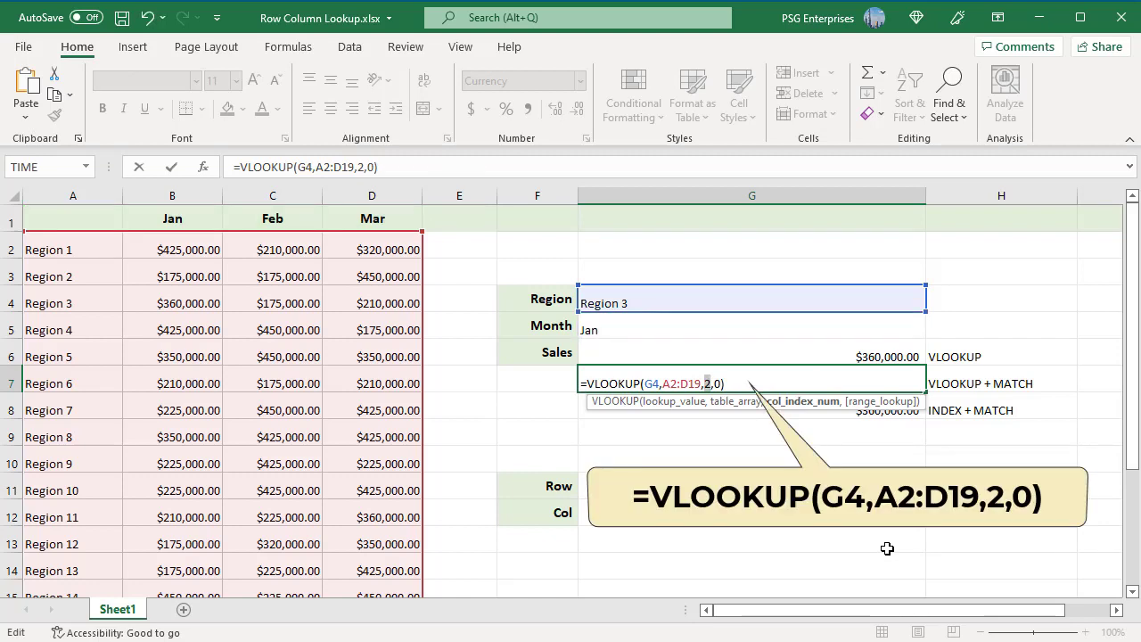
pyautogui.moveTo(724, 421)
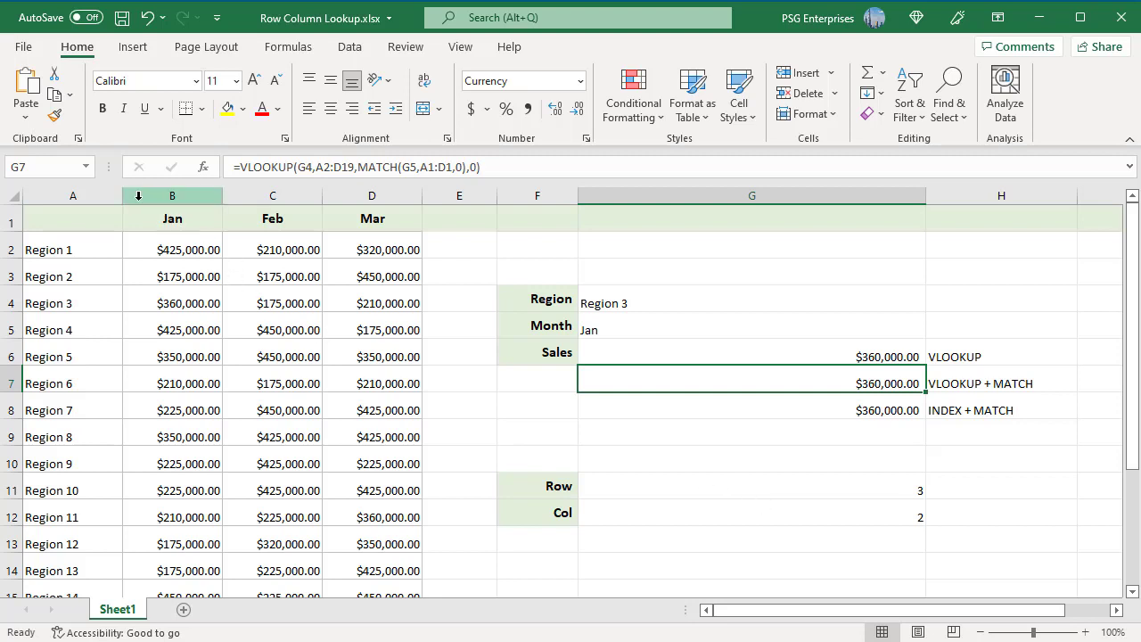
# - Add a blank column before Jan so the fixed-index VLOOKUP falls to $0.00
pyautogui.rightClick(171, 195)
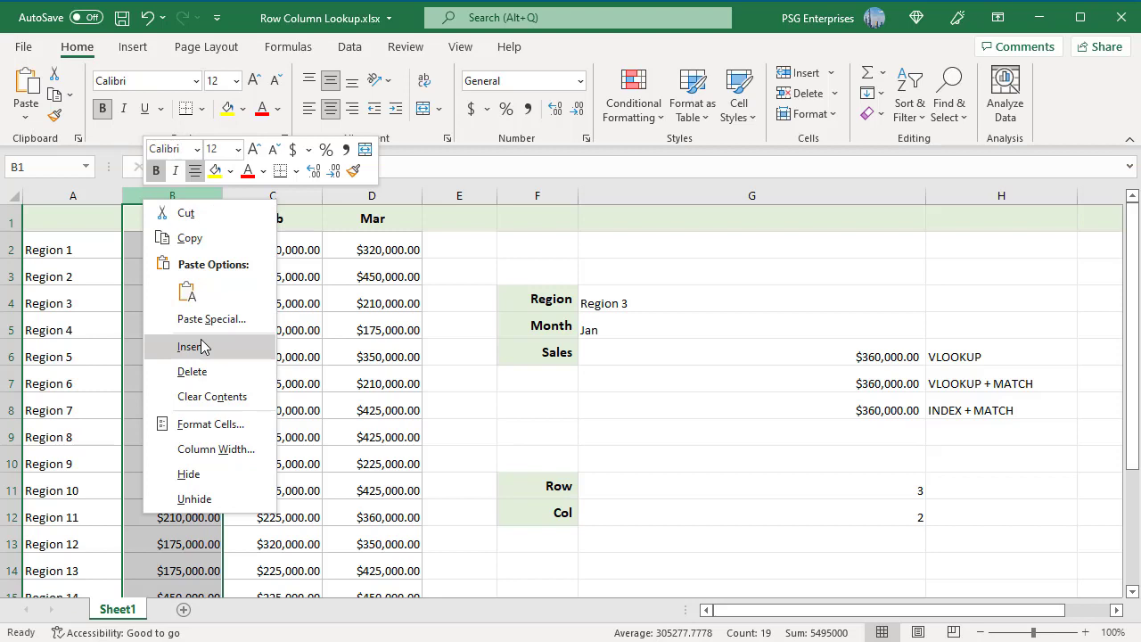
pyautogui.click(189, 346)
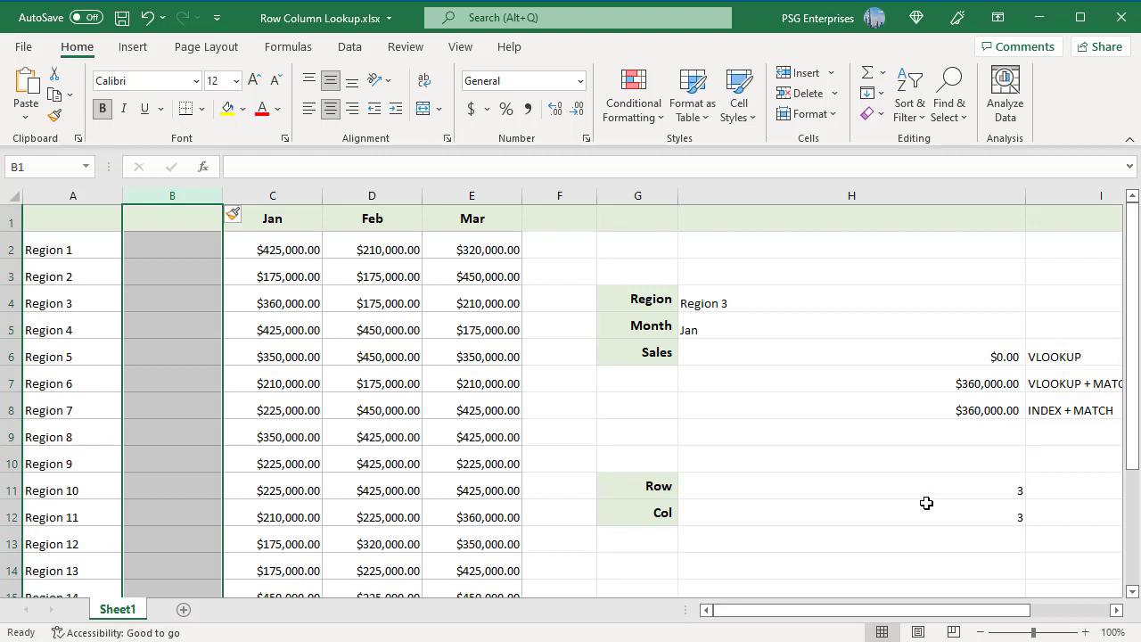
pyautogui.moveTo(1006, 373)
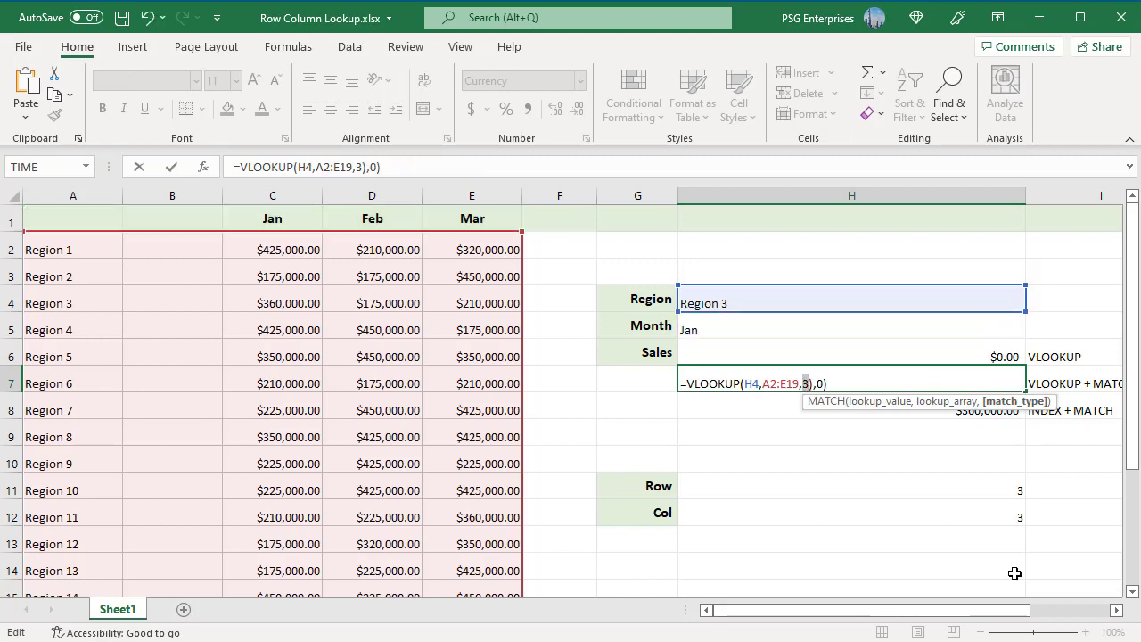
pyautogui.moveTo(817, 410)
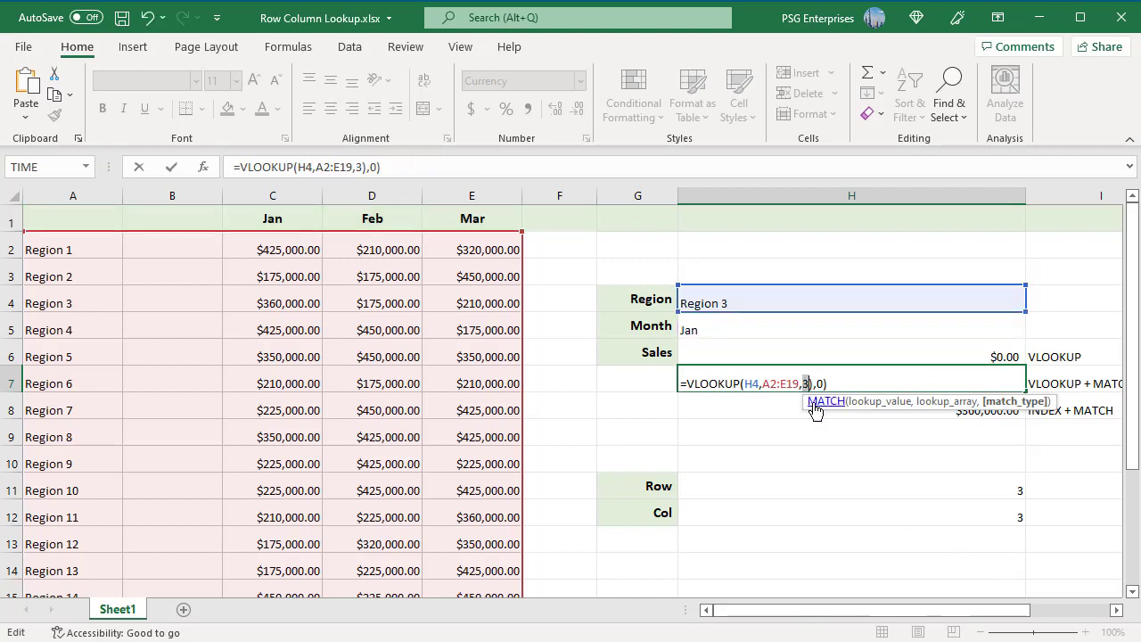
pyautogui.moveTo(845, 502)
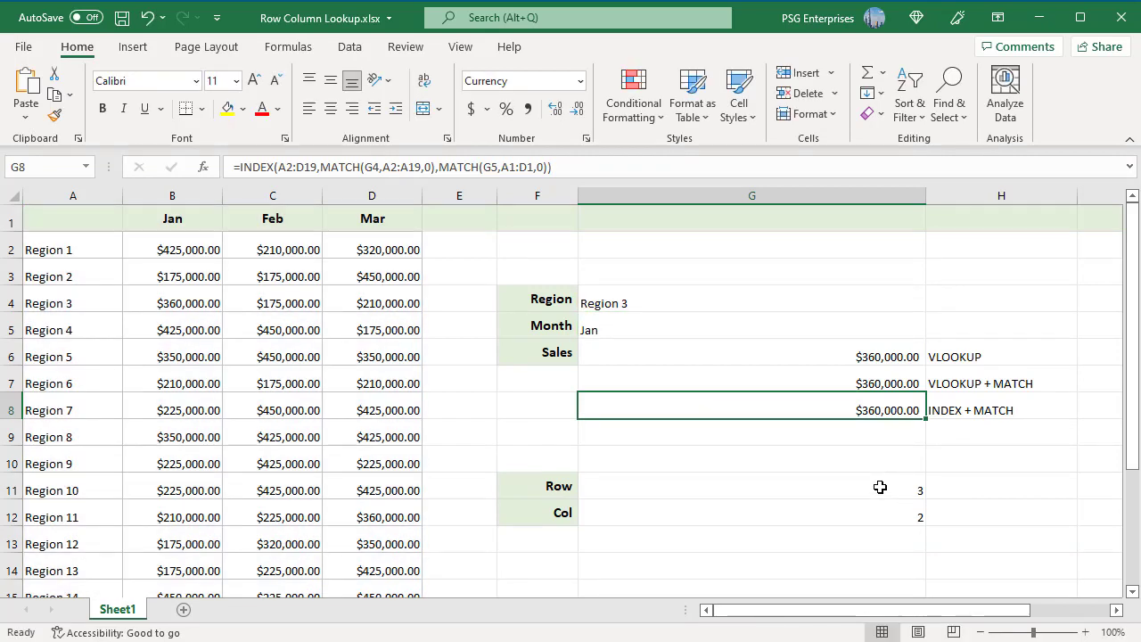
# - Enter =MATCH(G4,A2:A19,0) in G11 to return Region 3's row position, 3
pyautogui.write('=MATCH(G4,A2:A19,0)')
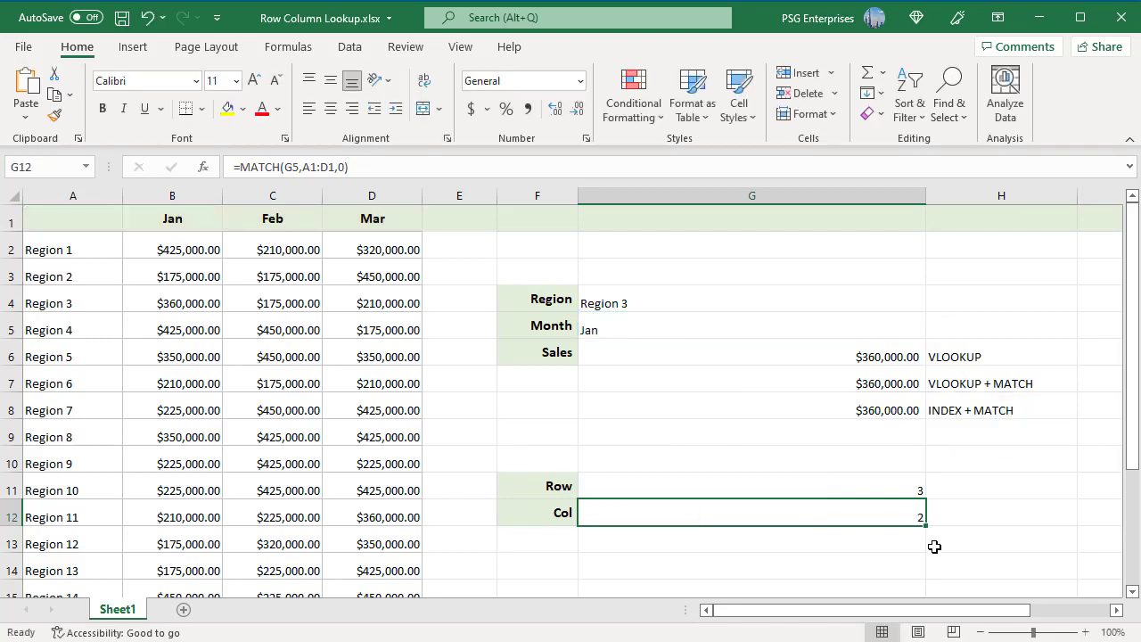
# - Reveal G8's INDEX + MATCH formula resolving to row 3, column 2 of A2:D19
pyautogui.click(752, 408)
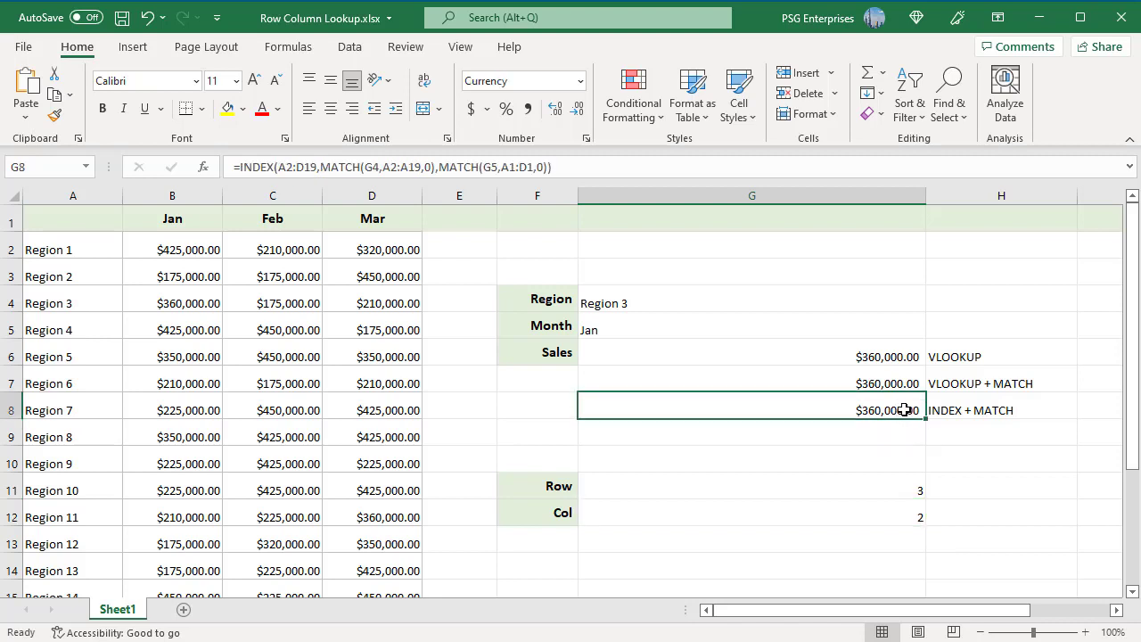
pyautogui.doubleClick(752, 409)
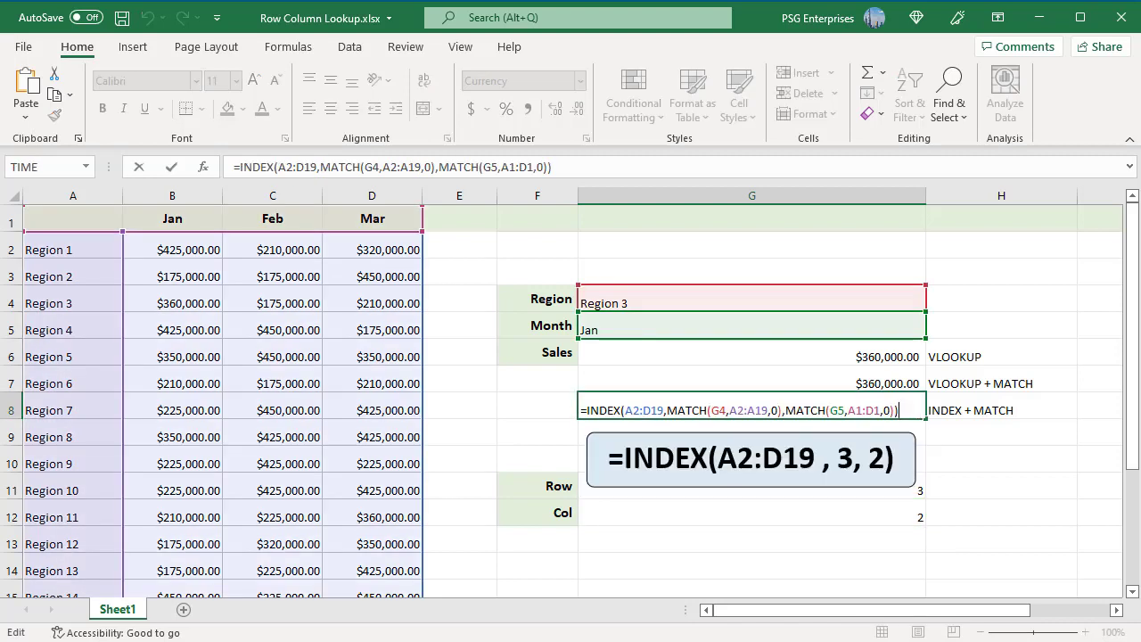
pyautogui.moveTo(1006, 445)
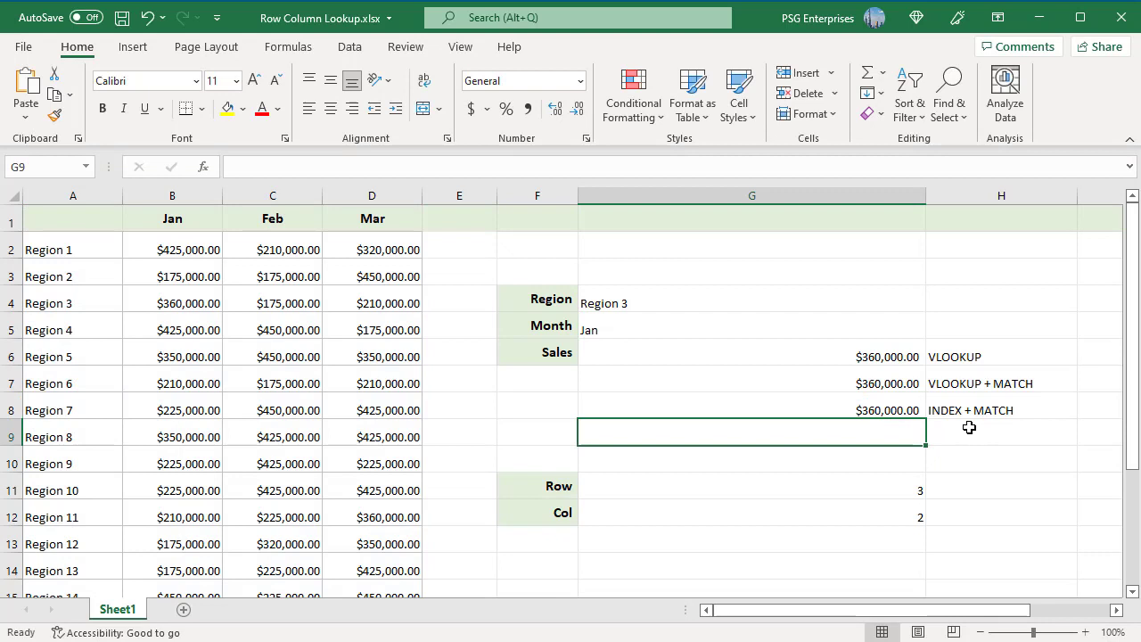
pyautogui.moveTo(1081, 524)
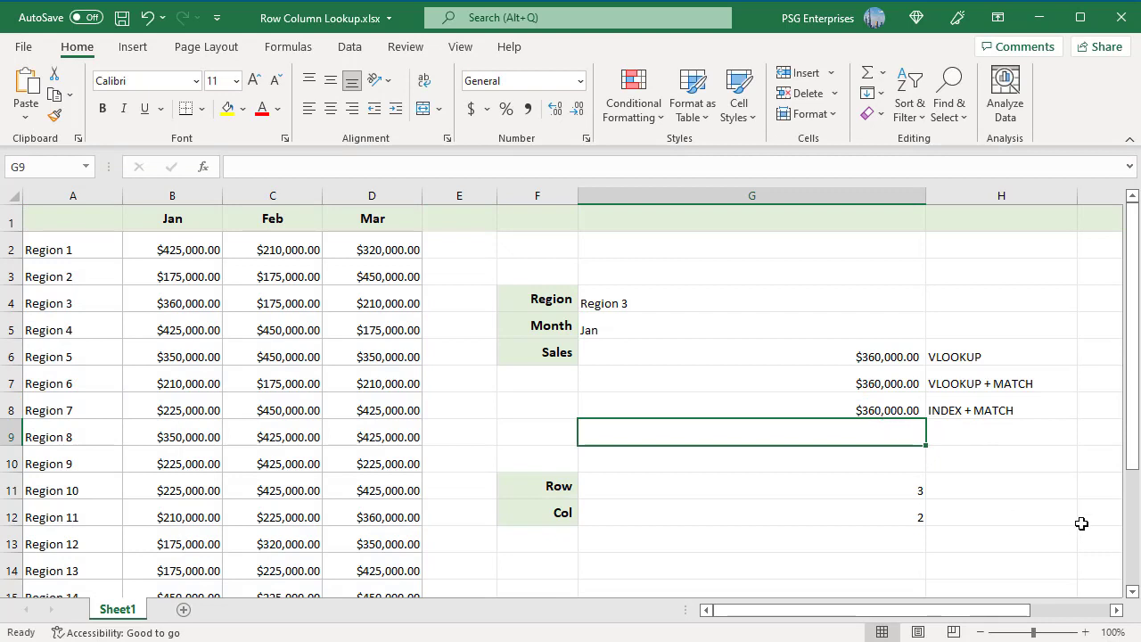